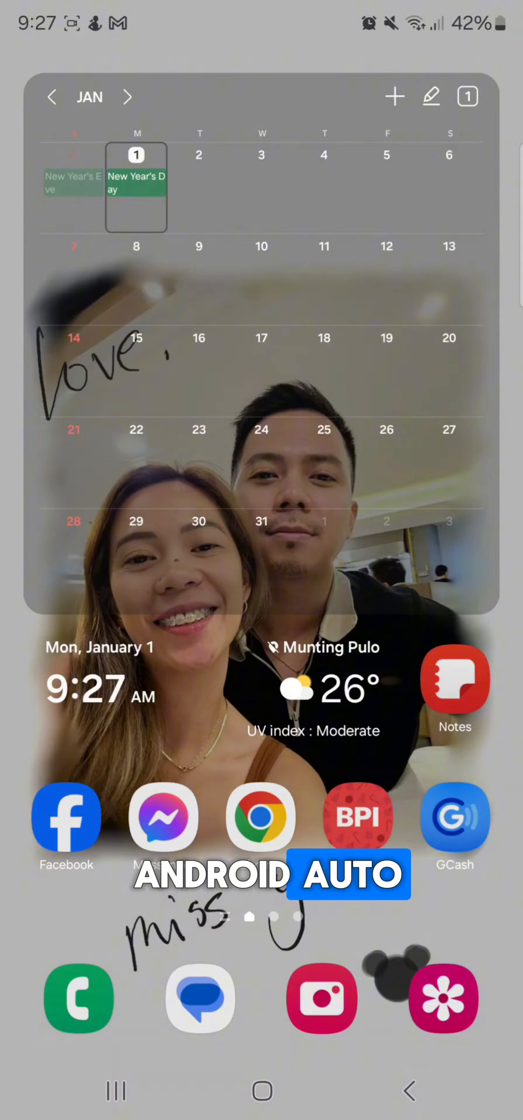
Step: From the notification shade, reach Settings, search 'android auto' and choose the Connected devices result
scroll("down", 3)
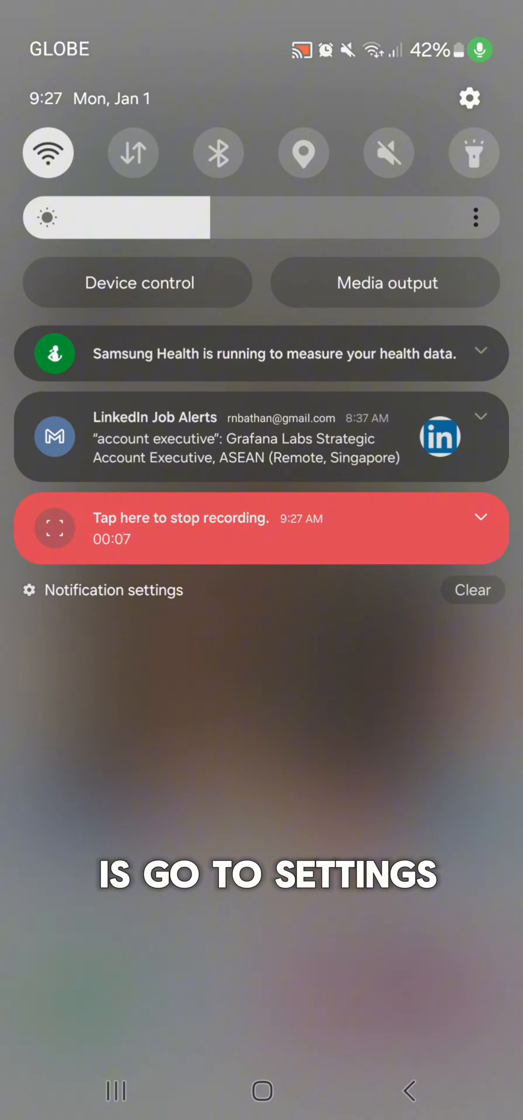
left_click(469, 98)
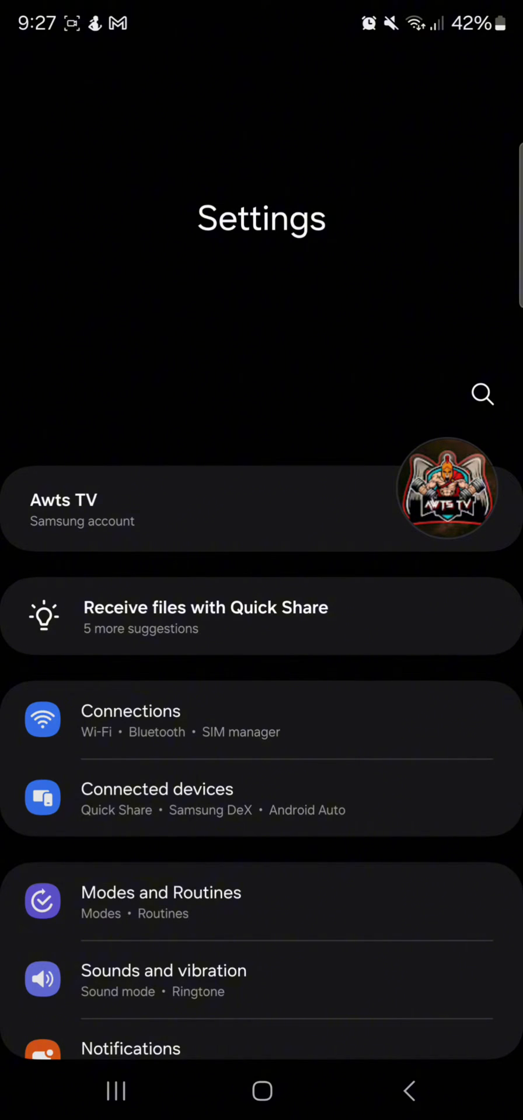
left_click(482, 394)
type("andriod auto")
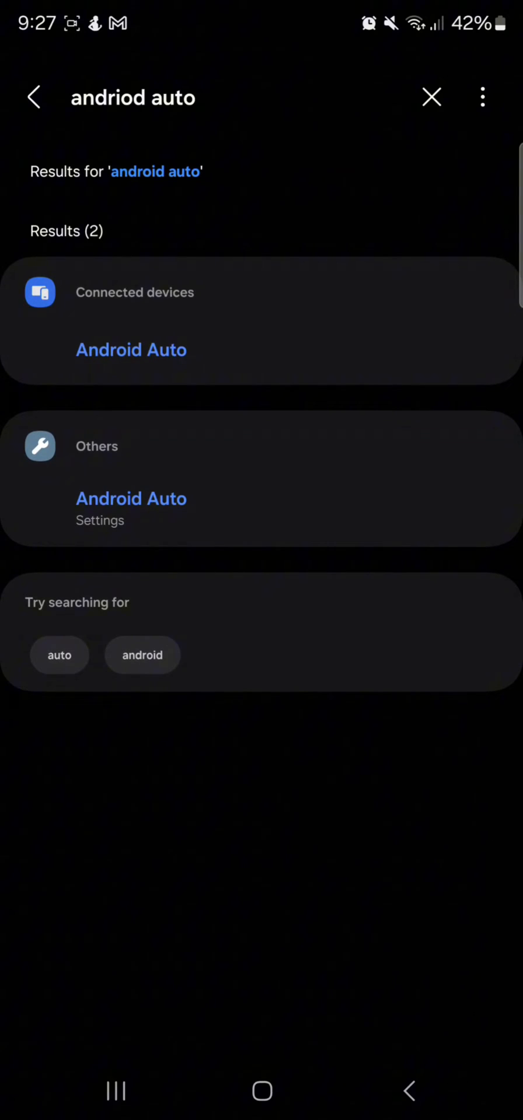
left_click(135, 321)
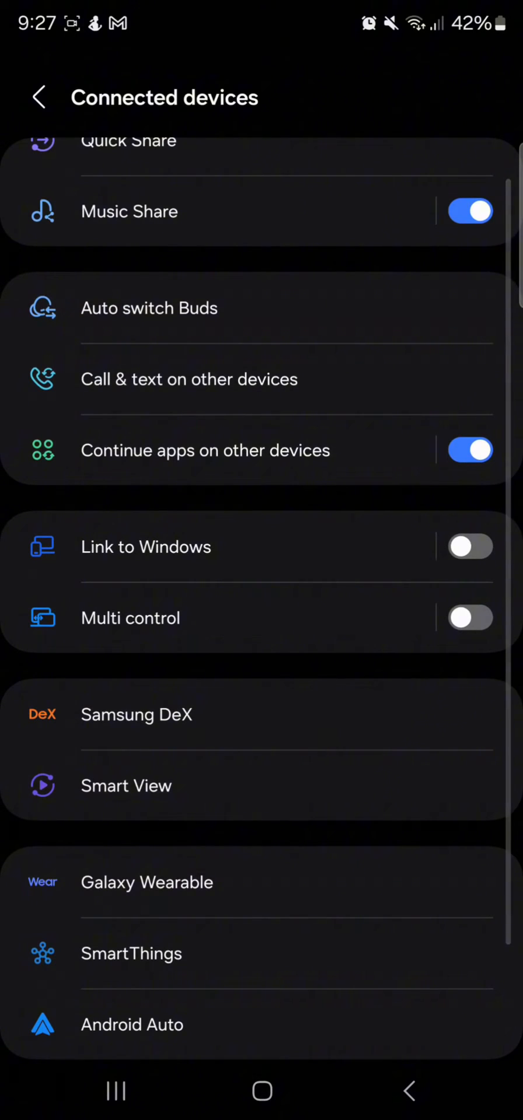
Step: Unlock Android Auto developer mode by repeatedly tapping the Version entry at the bottom of its settings
left_click(132, 1025)
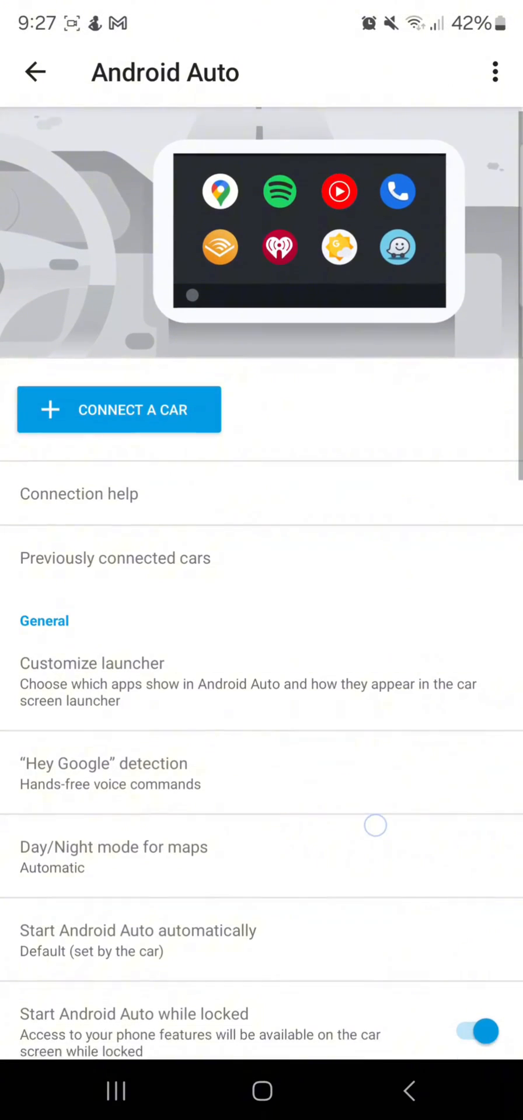
scroll("down", 3)
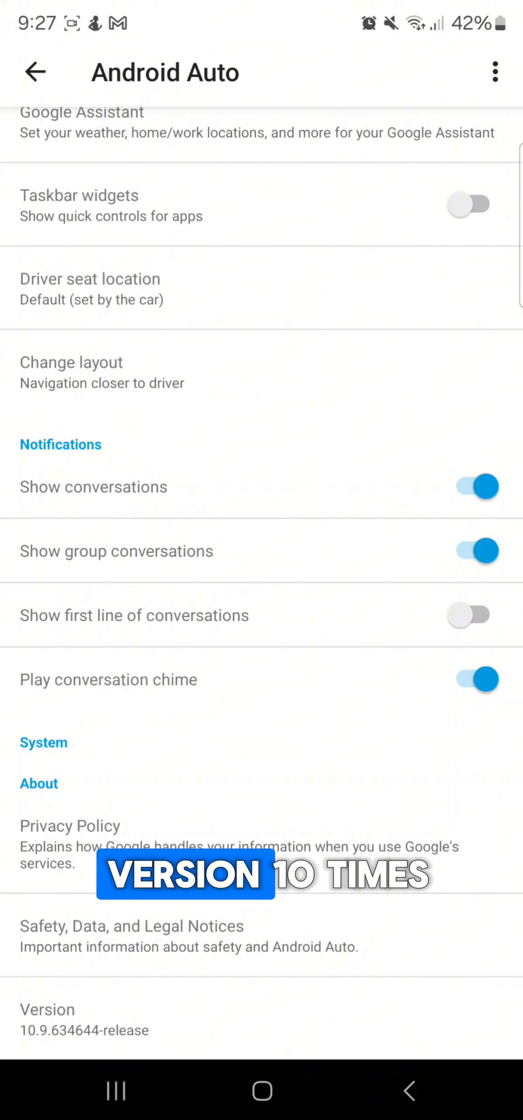
left_click(84, 1017)
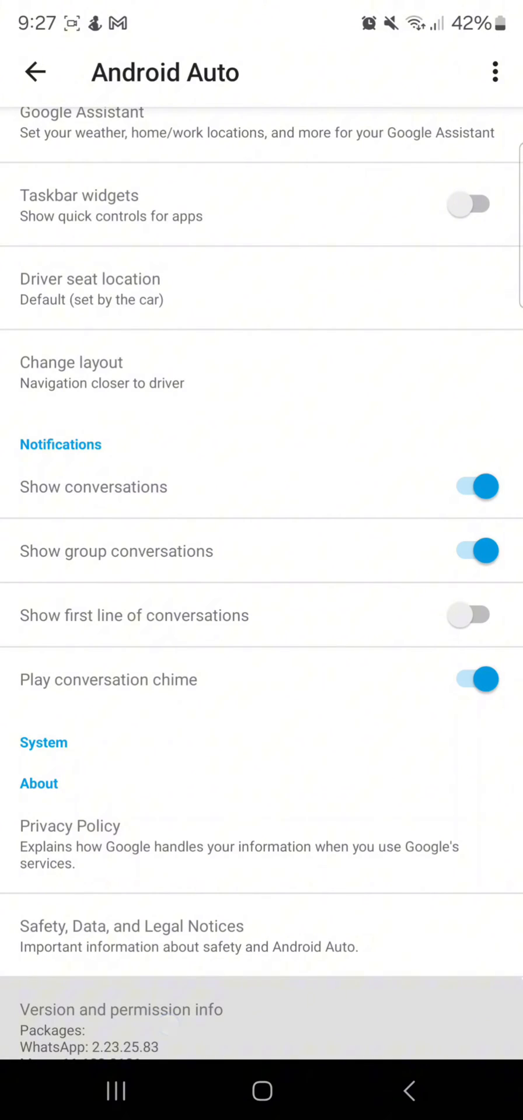
scroll("down", 3)
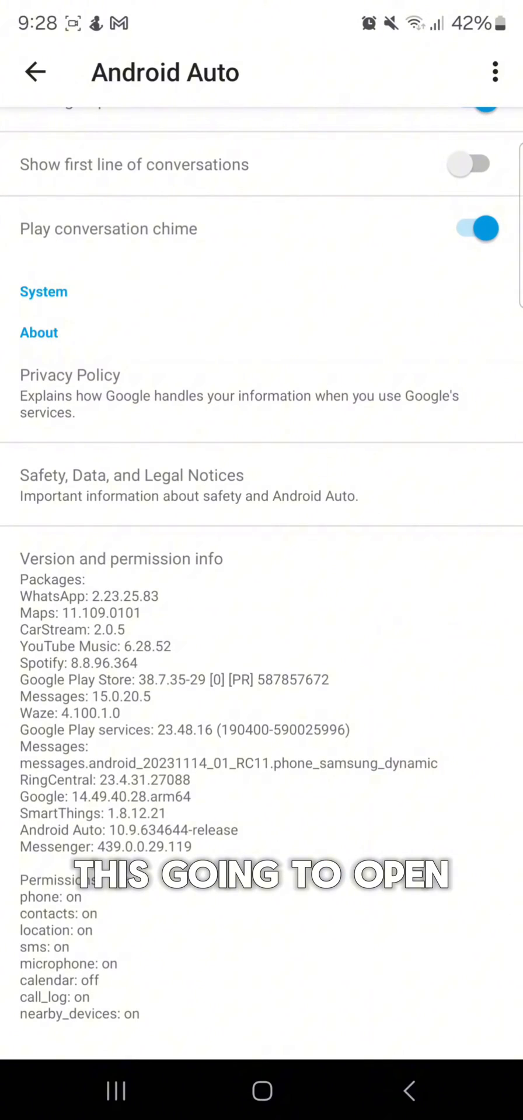
scroll("down", 3)
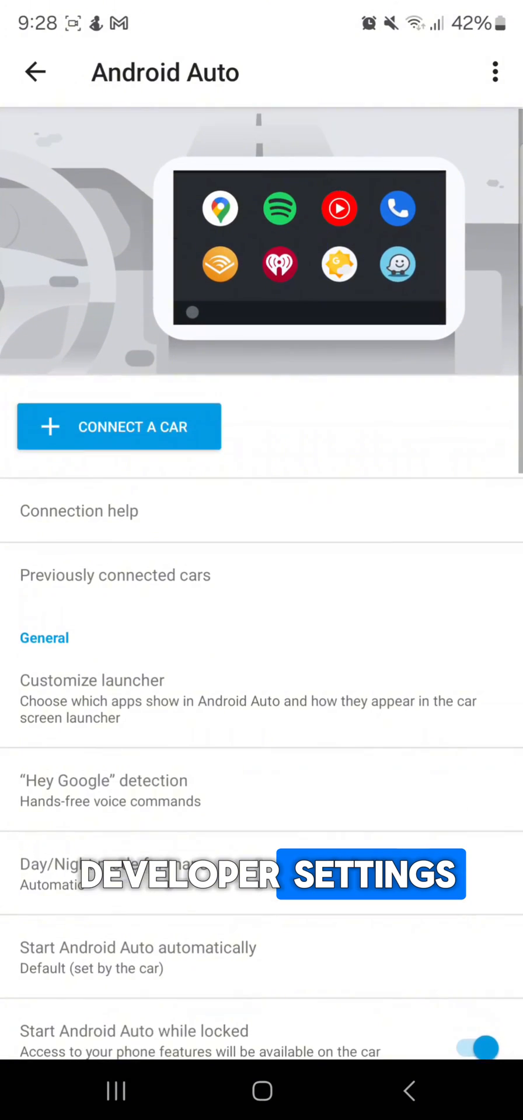
Step: Enable Unknown sources in Developer settings from the three-dot menu, then return to the main page
left_click(495, 72)
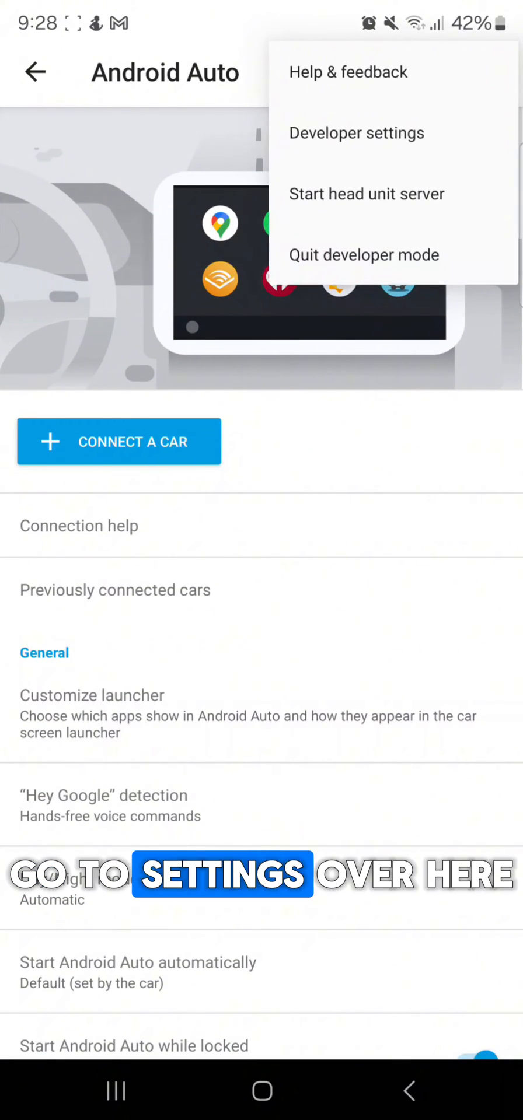
left_click(356, 133)
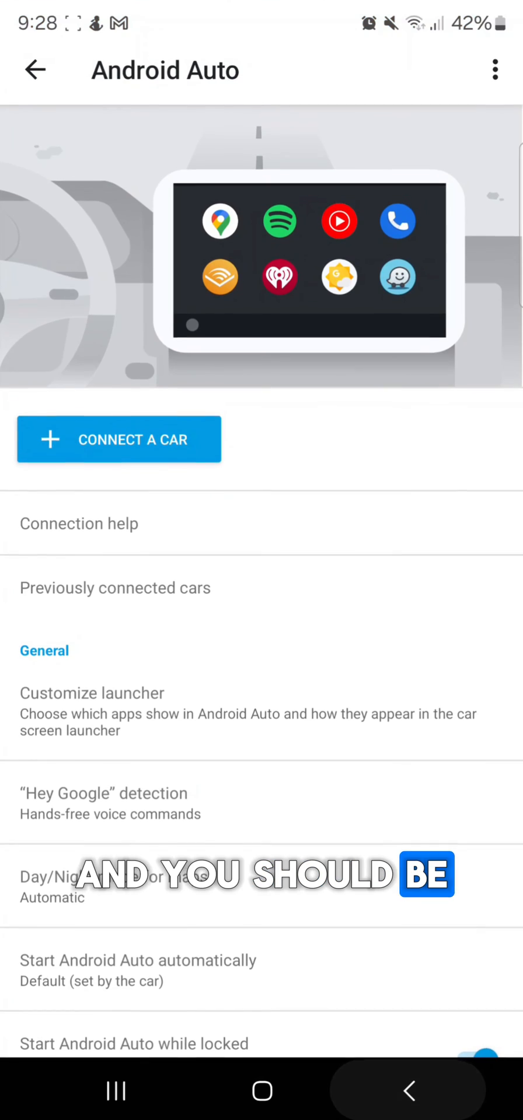
Step: Show CarStream in the Customize launcher app list among the apps displayed in the car
scroll("down", 3)
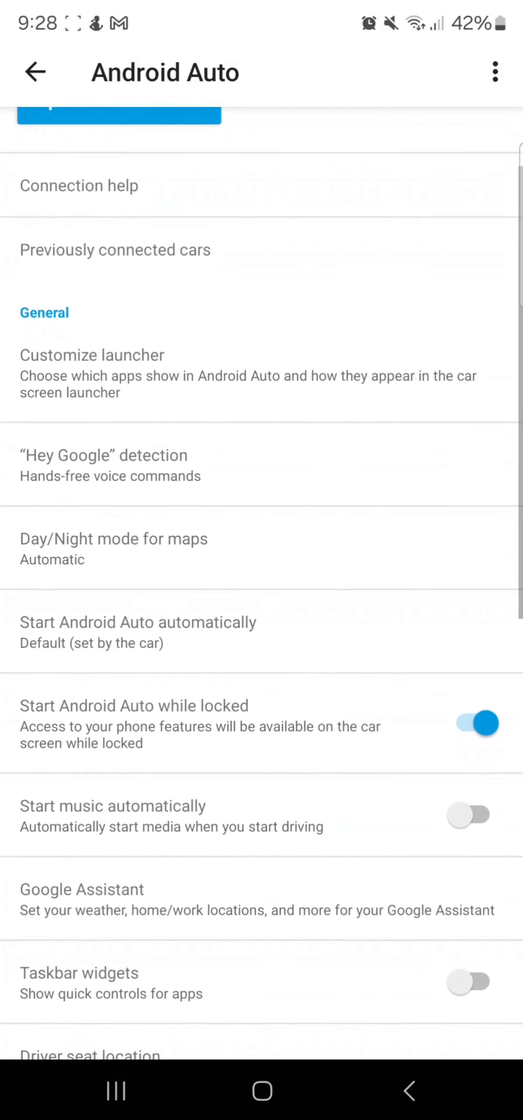
left_click(91, 355)
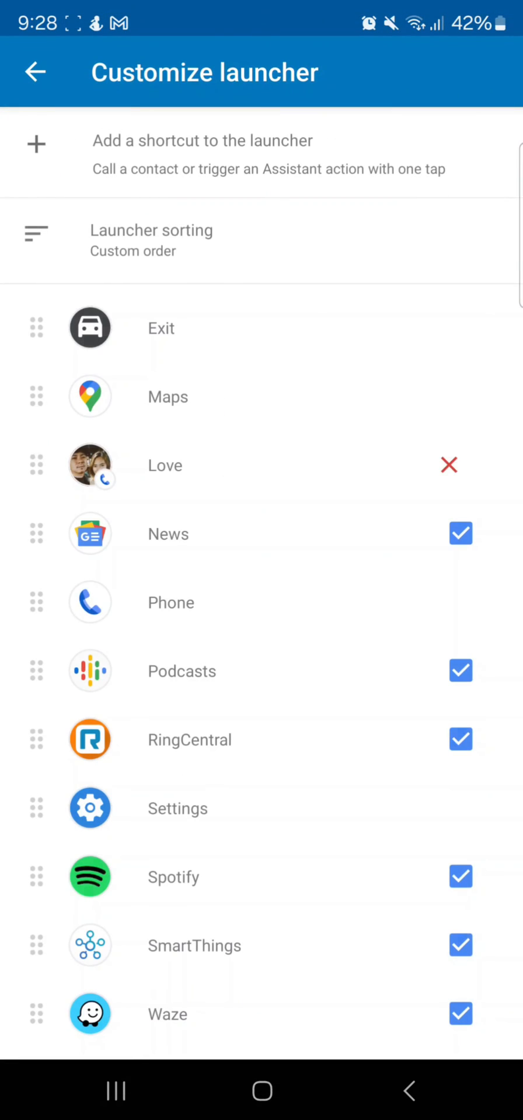
scroll("down", 3)
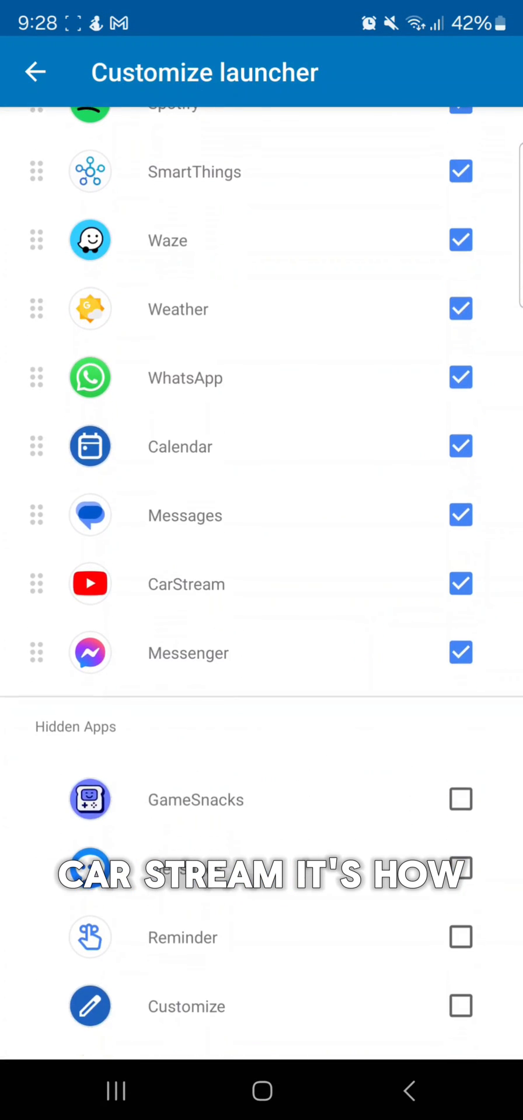